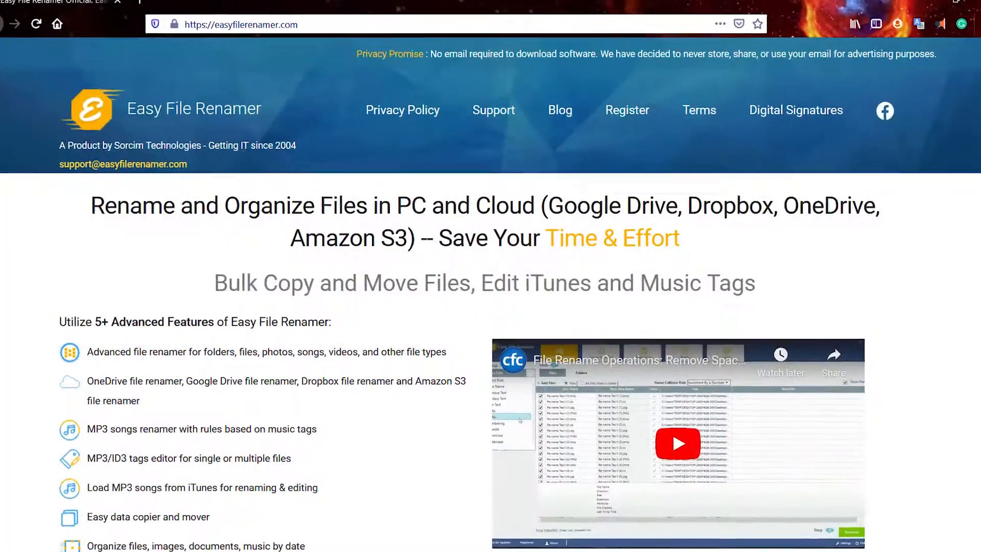
- Scroll down the Easy File Renamer website page in Firefox
{"action": "scroll", "scroll_direction": "down", "scroll_amount": 3}
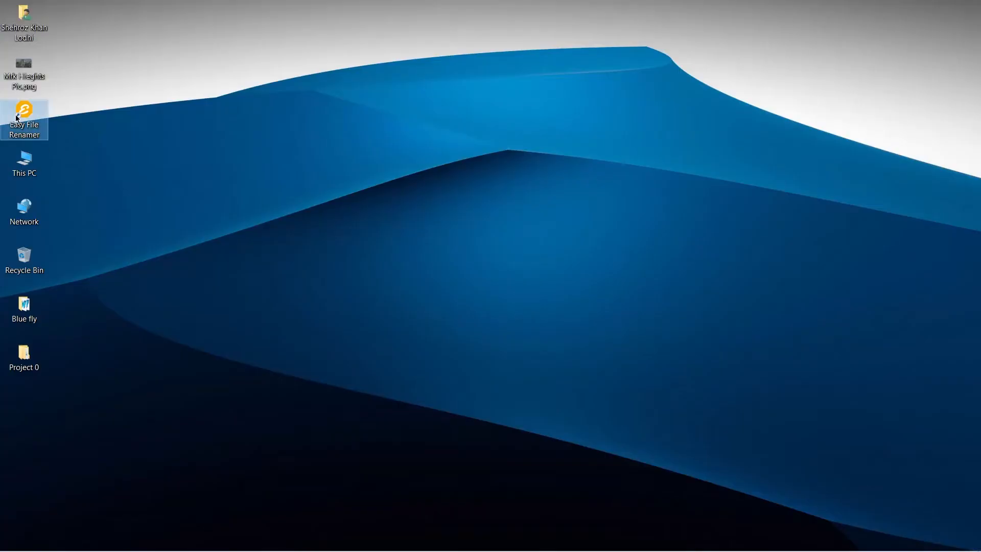
- Launch Easy File Renamer and add the two GIFs, dish icon JPG and Taj-Mahal-PNG.png to the list
{"action": "double_click", "coordinate": [24, 108]}
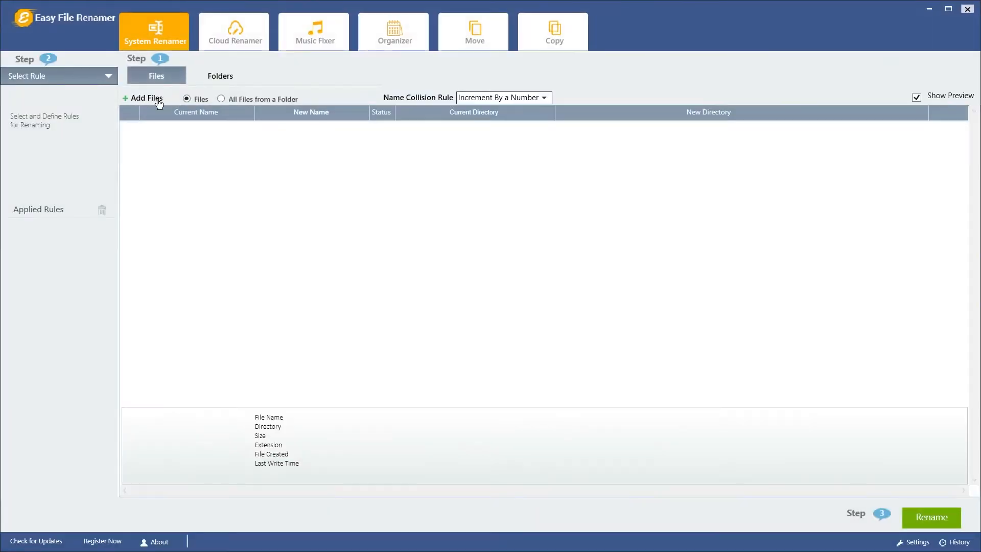
{"action": "left_click", "coordinate": [145, 98]}
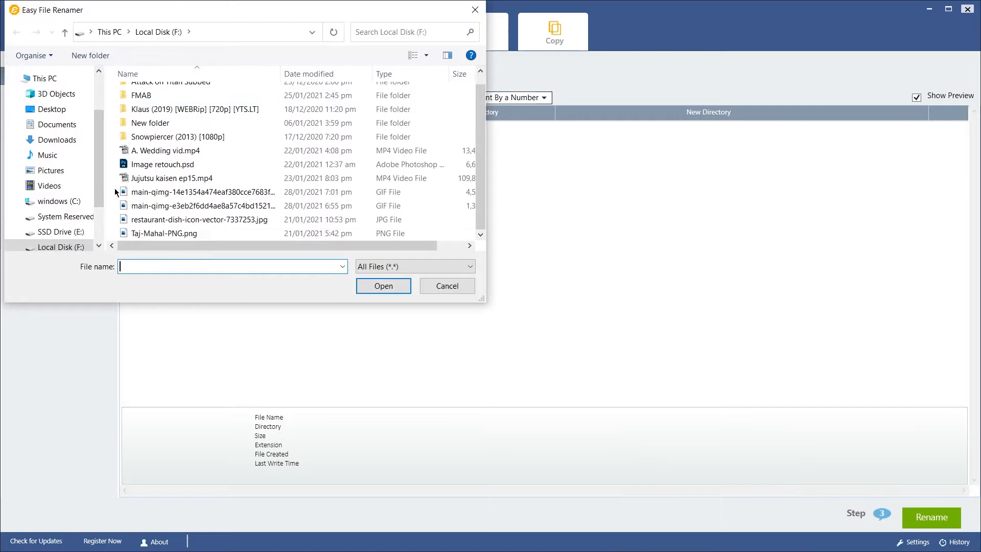
{"action": "left_click", "coordinate": [383, 286]}
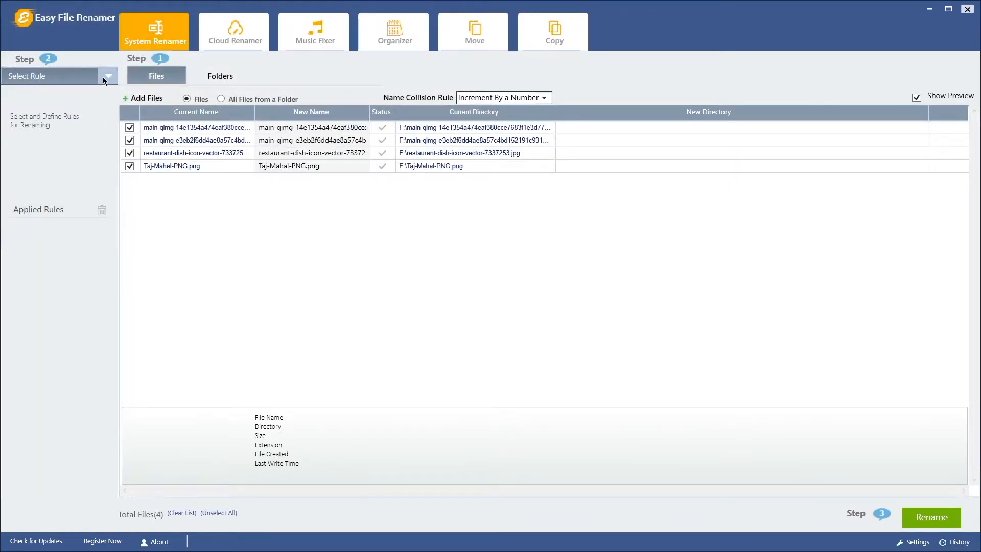
- Choose Lowercase from the Select Rule dropdown as the first rule
{"action": "left_click", "coordinate": [108, 75]}
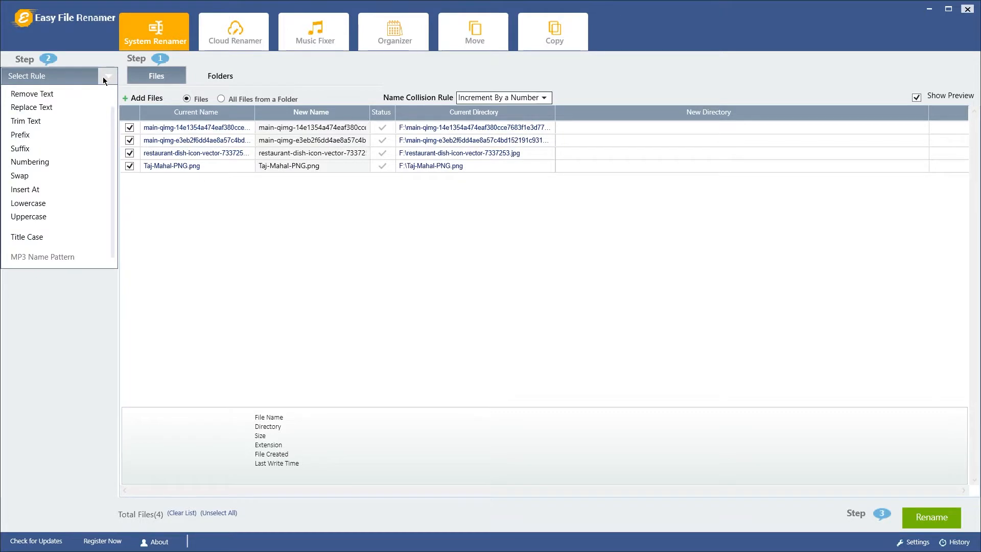
{"action": "left_click", "coordinate": [108, 75]}
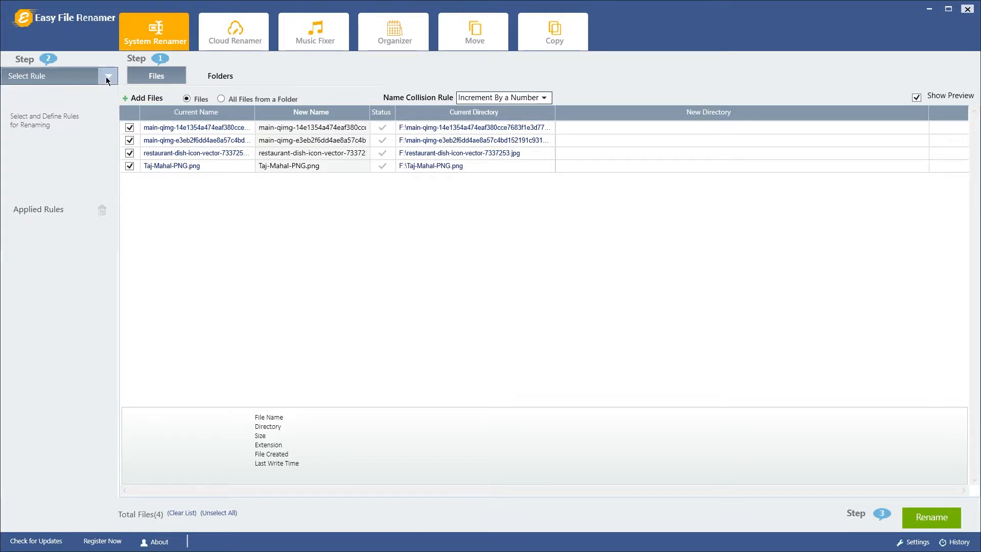
{"action": "left_click", "coordinate": [107, 76]}
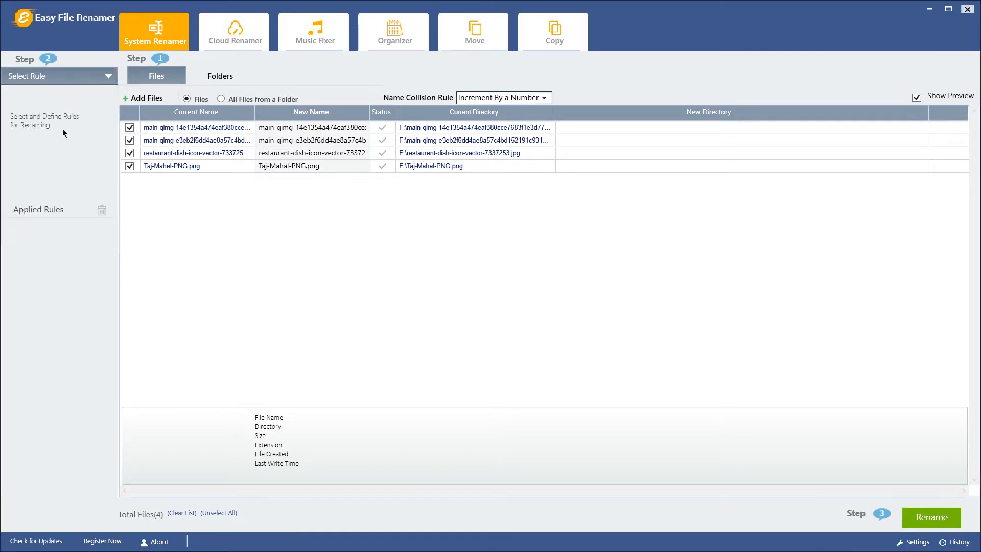
{"action": "left_click", "coordinate": [59, 75]}
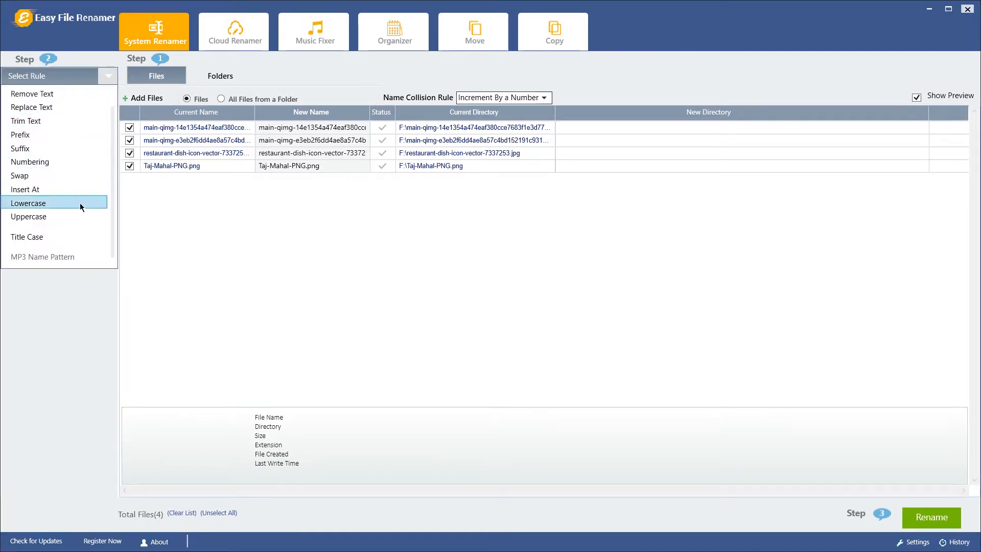
{"action": "left_click", "coordinate": [28, 202]}
{"action": "type", "text": "Aot_GIF"}
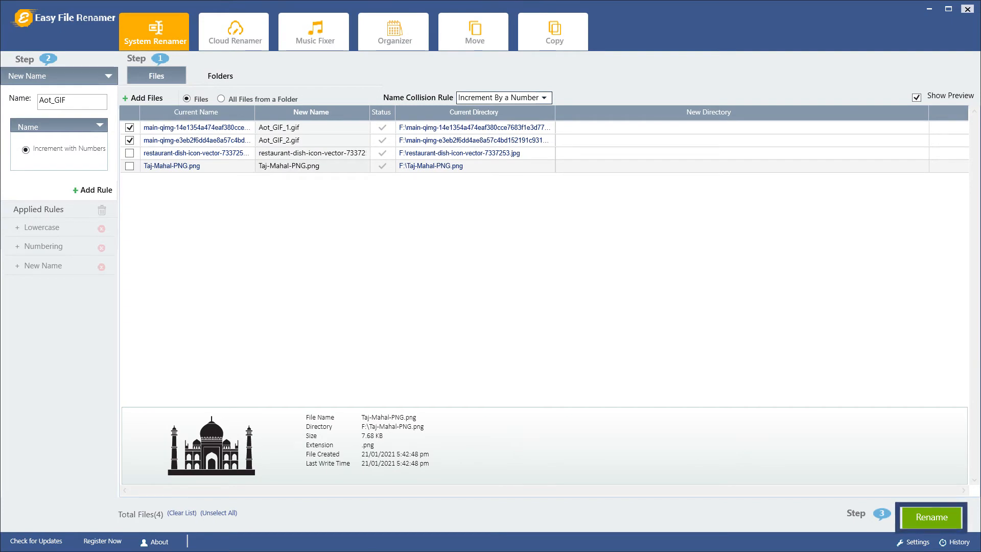
- Rename the checked dish icon file to Dish-icon_1, confirm, and return to the Junk folder
{"action": "left_click", "coordinate": [931, 517]}
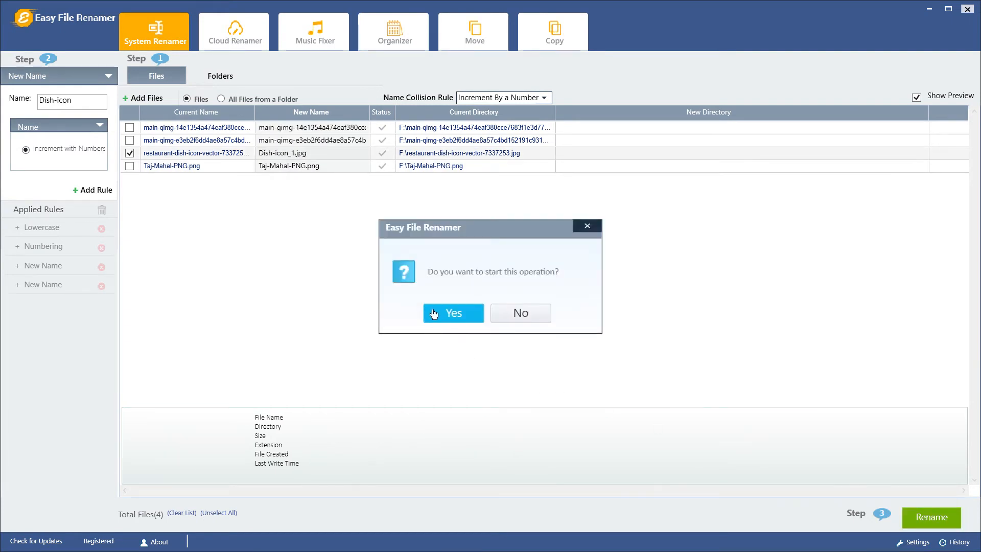
{"action": "left_click", "coordinate": [454, 314]}
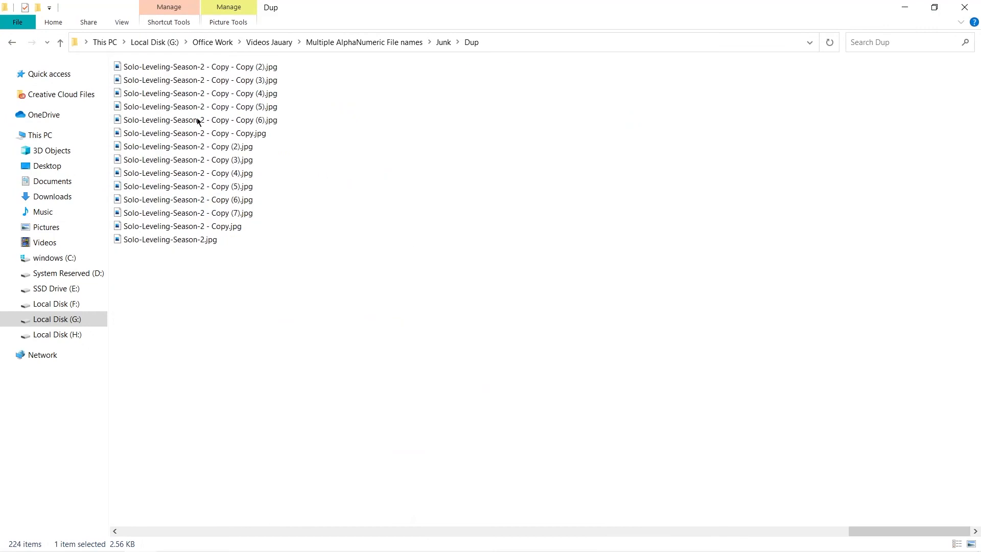
{"action": "left_click", "coordinate": [11, 43]}
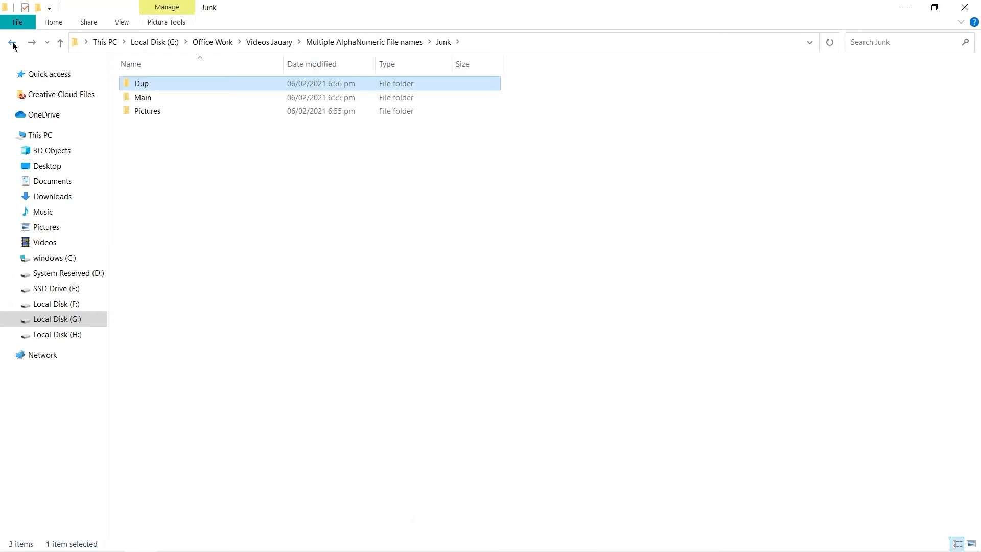